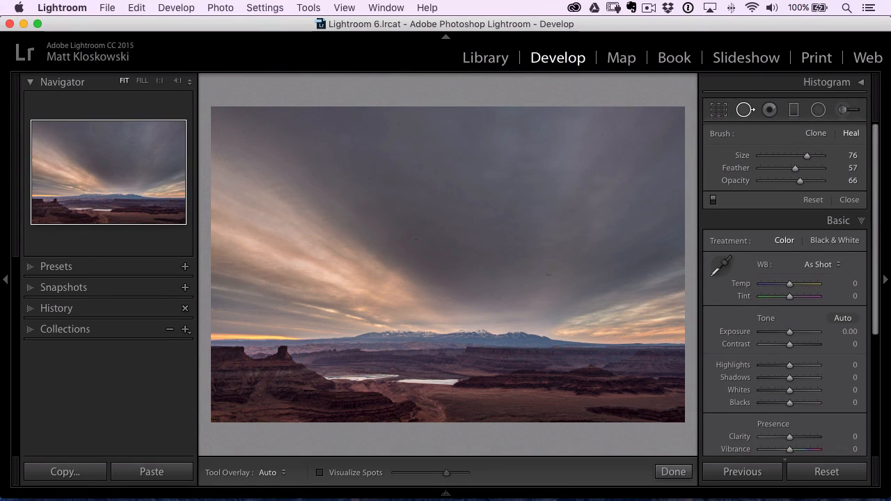
mouse_move(556, 248)
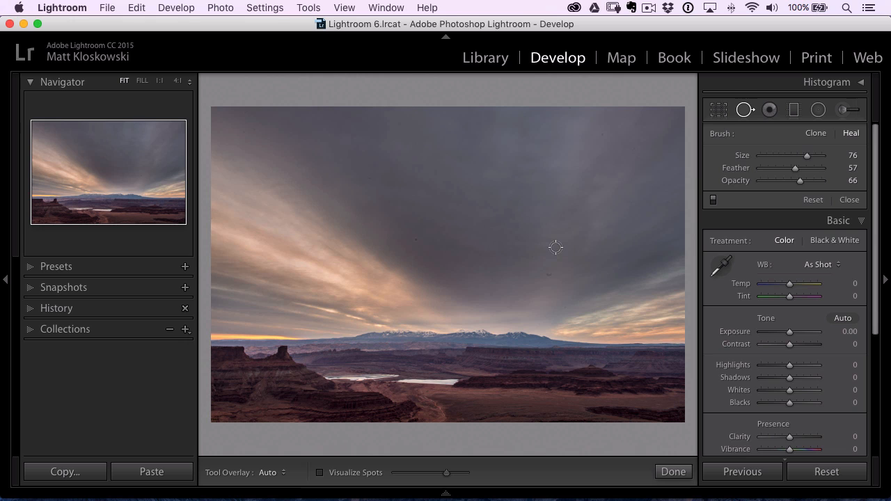
mouse_move(155, 116)
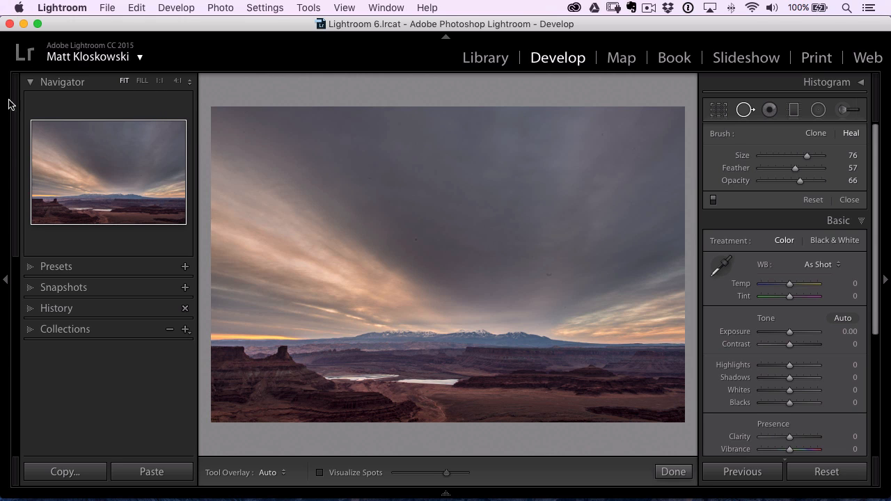
Step: Magnify the canyon landscape to 1:1 actual-pixel size via the Navigator panel
left_click(159, 80)
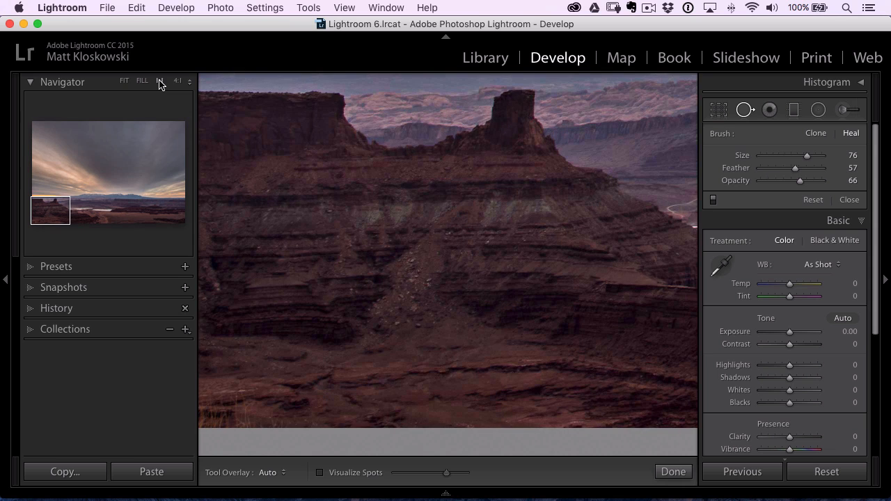